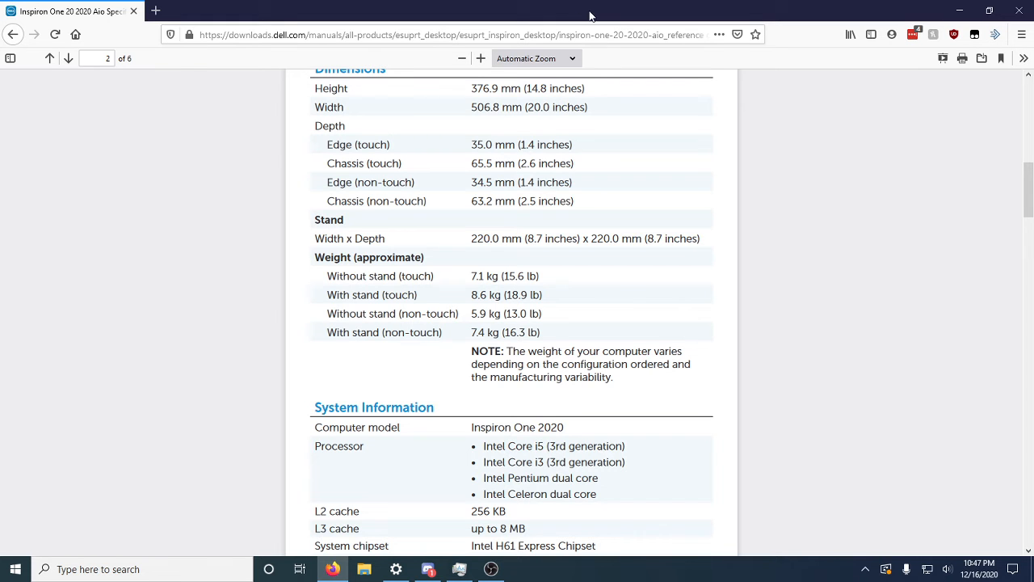
- Scroll through the spec sheet past Memory and Camera, then settle on System Information processors
scroll("down", 3)
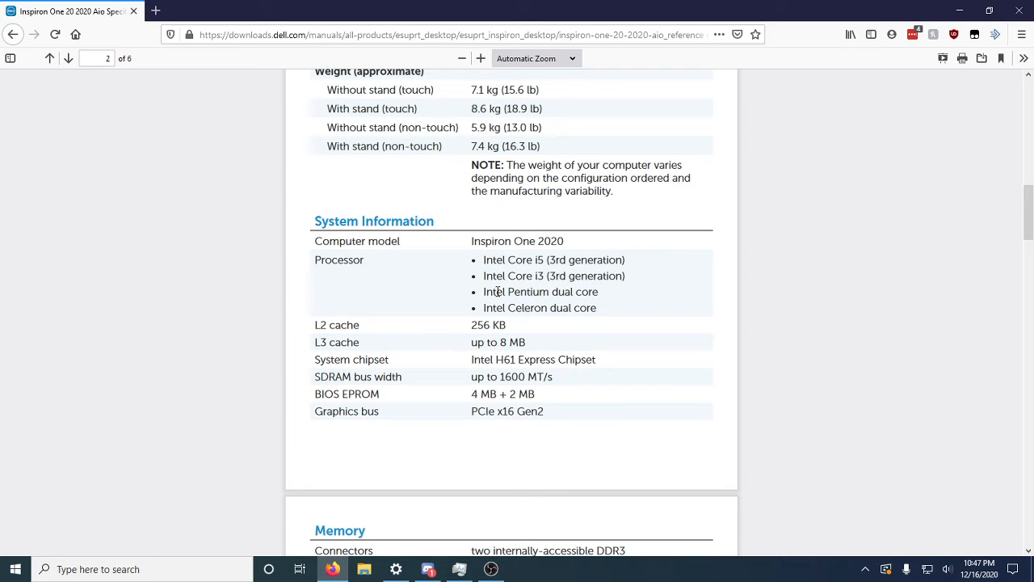
mouse_move(535, 339)
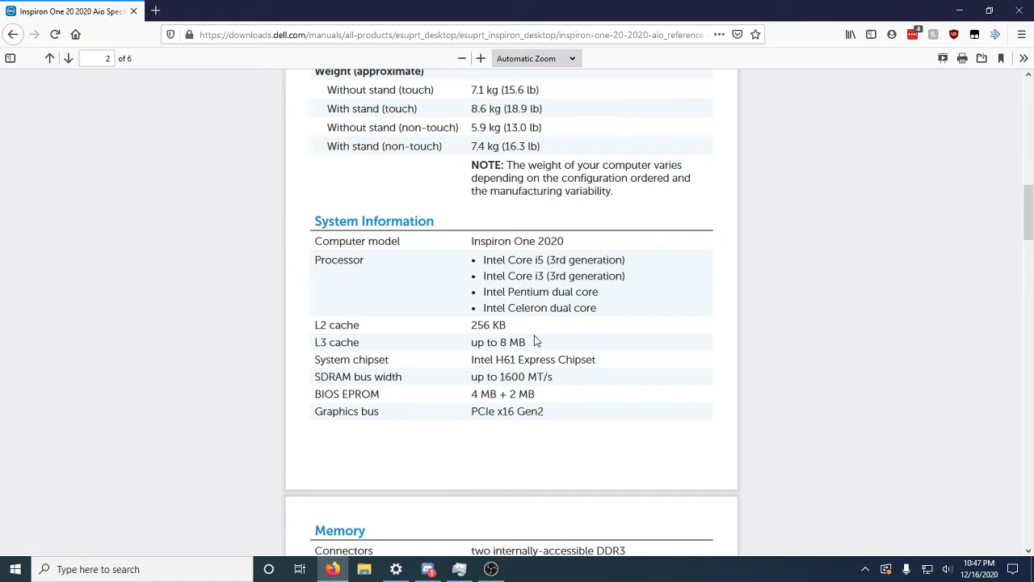
scroll("down", 3)
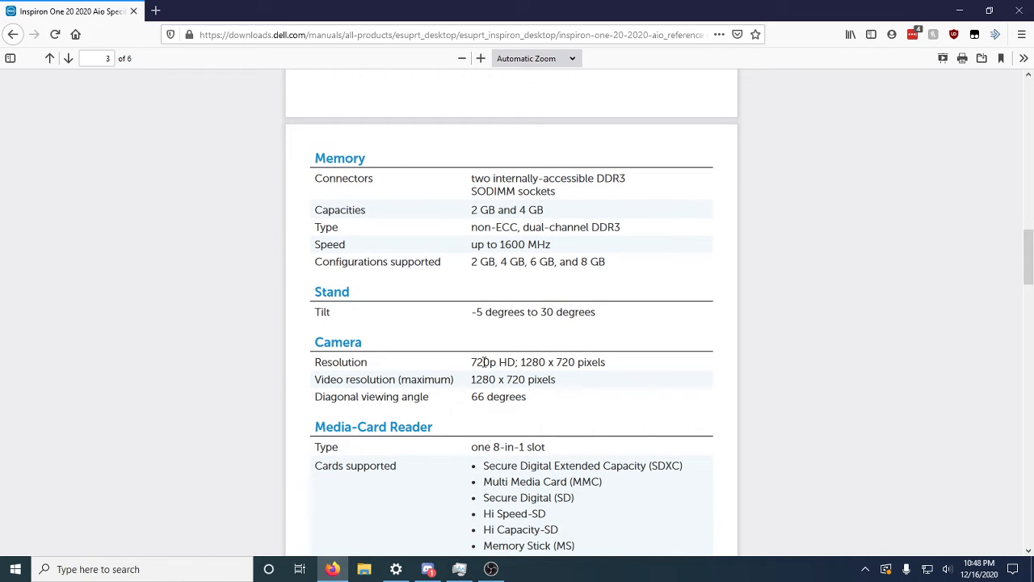
scroll("down", 3)
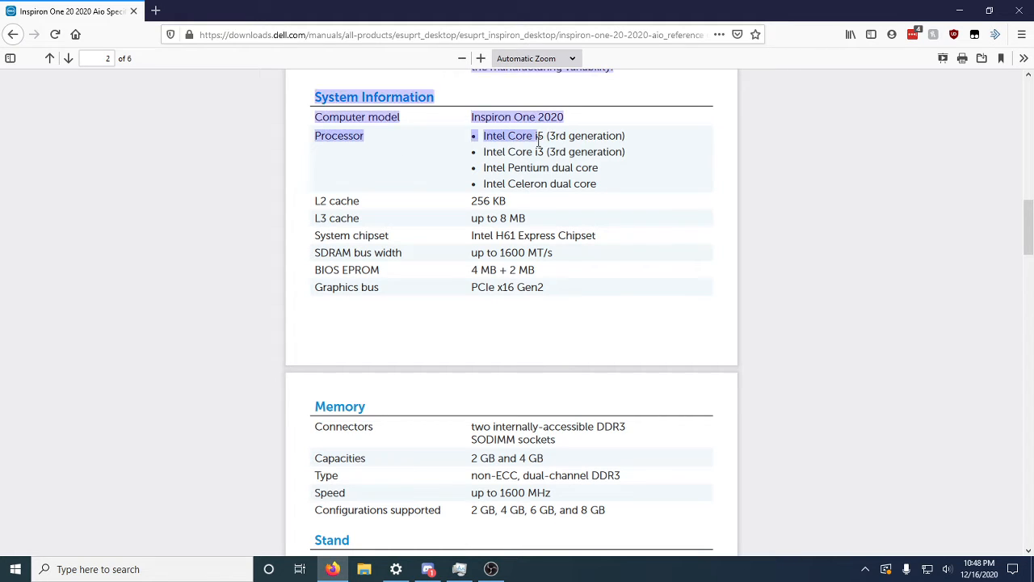
- Check the PC's Core i5-3450 and 8 GB RAM in Settings About, then return to Firefox
left_click(396, 569)
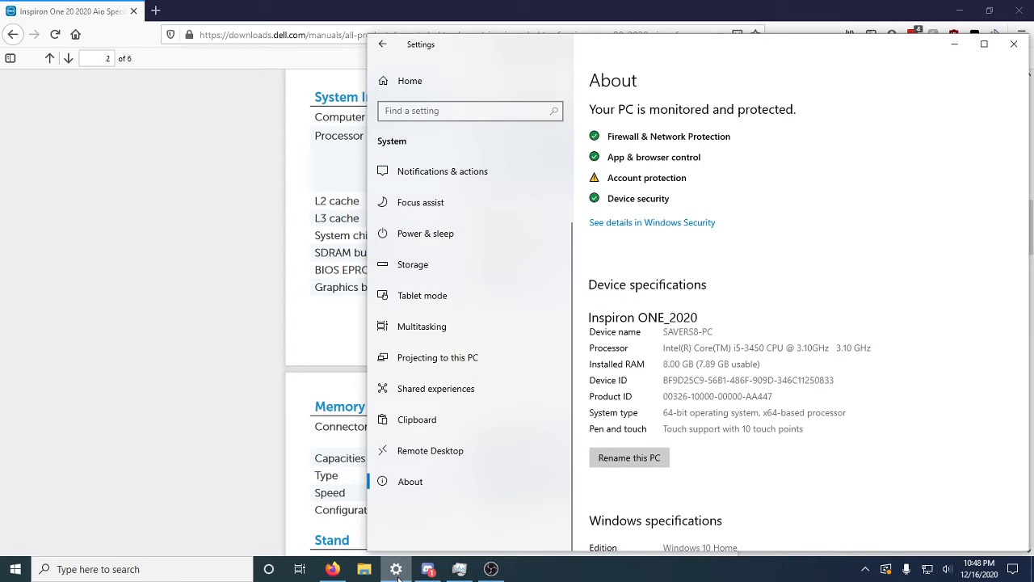
mouse_move(746, 357)
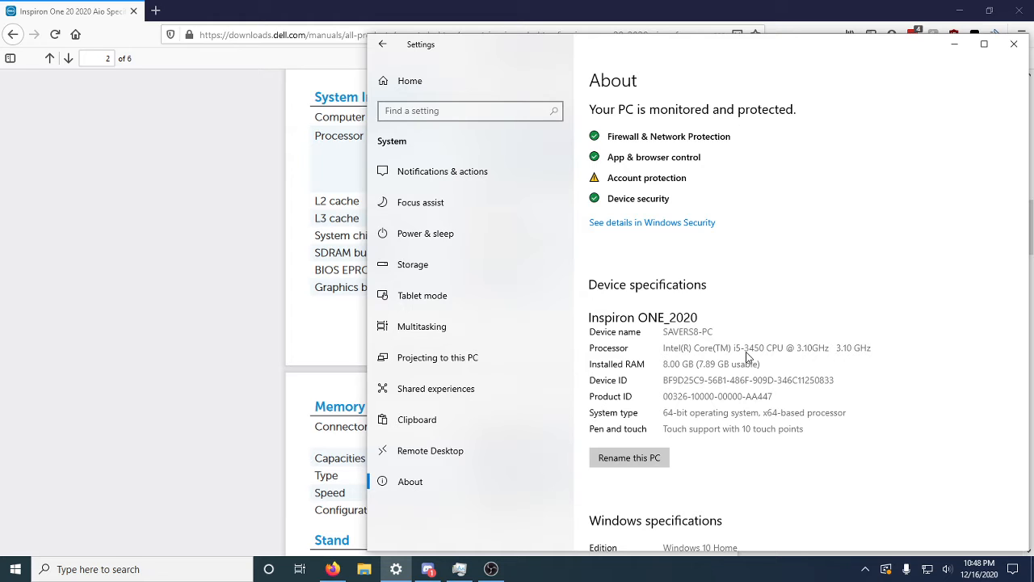
left_click(1014, 44)
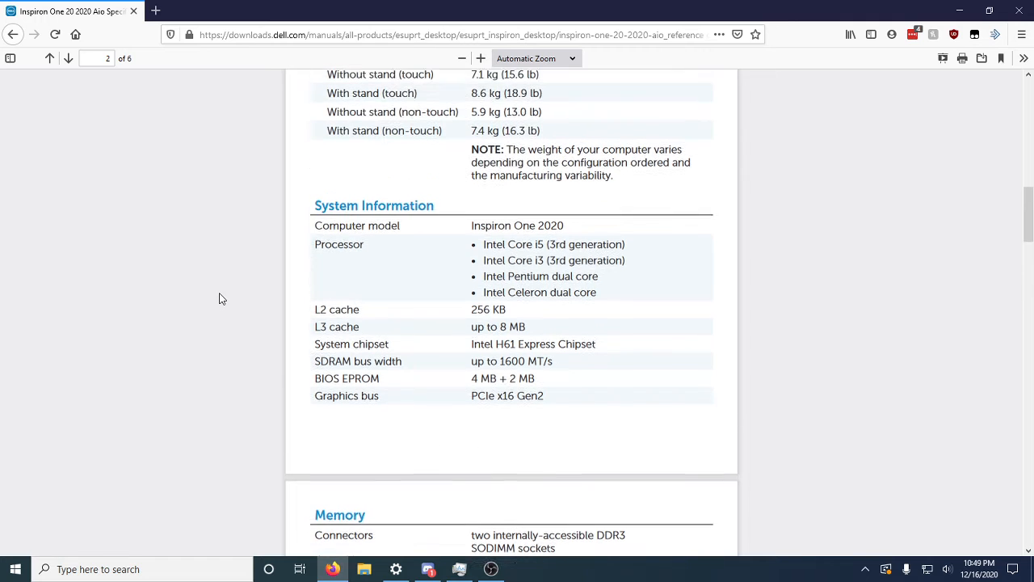
- Scroll up past dimensions and weight, then back down to the System Information processor list
scroll("up", 3)
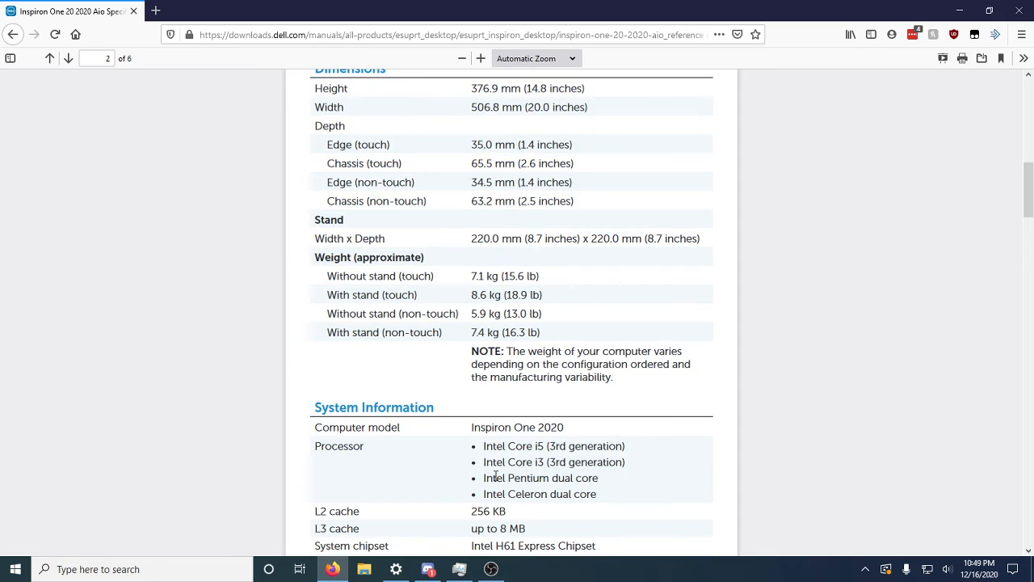
scroll("down", 3)
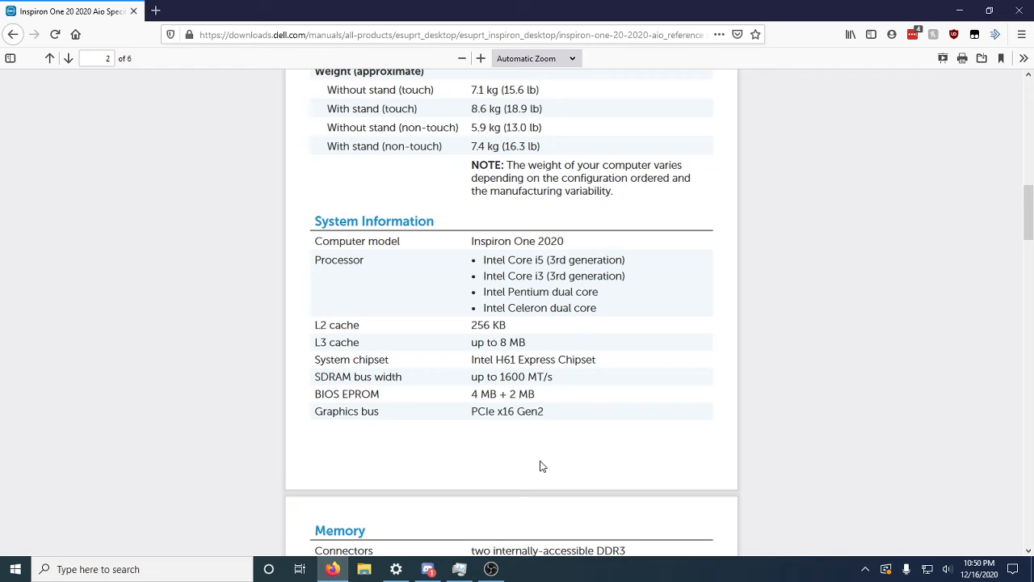
mouse_move(547, 457)
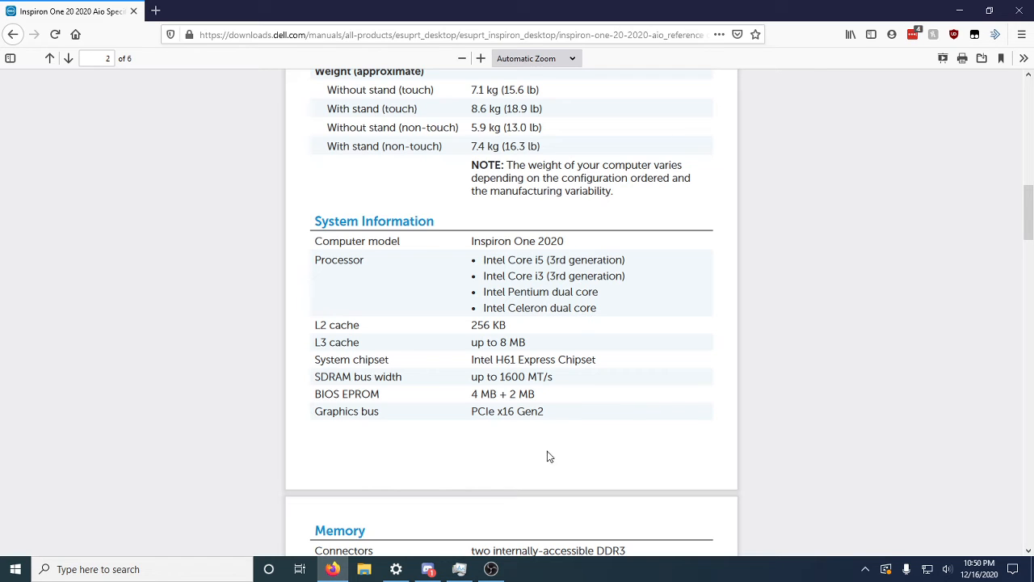
- Highlight 'Core i5' in the first processor entry, then clear the selection
double_click(532, 292)
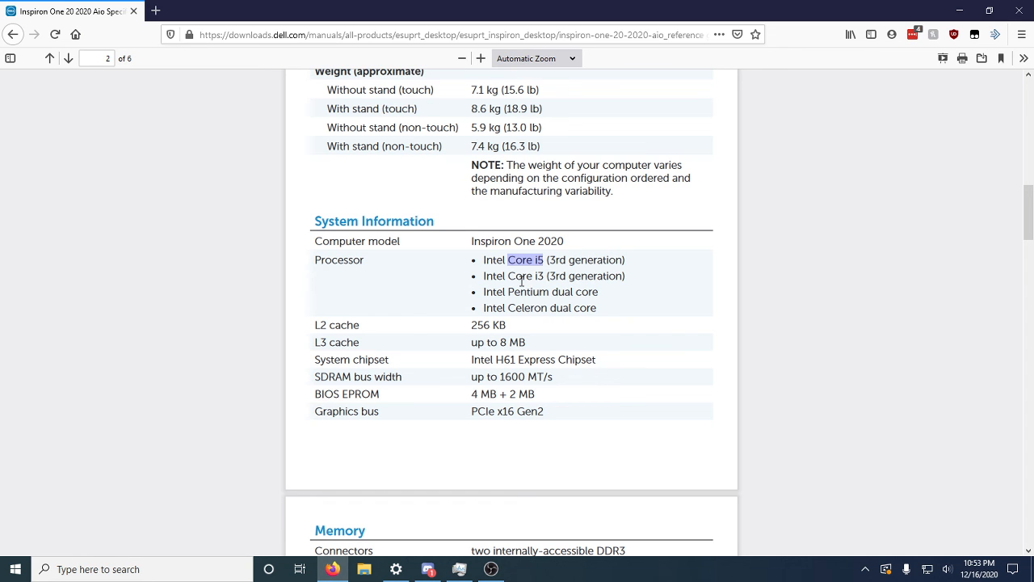
mouse_move(396, 568)
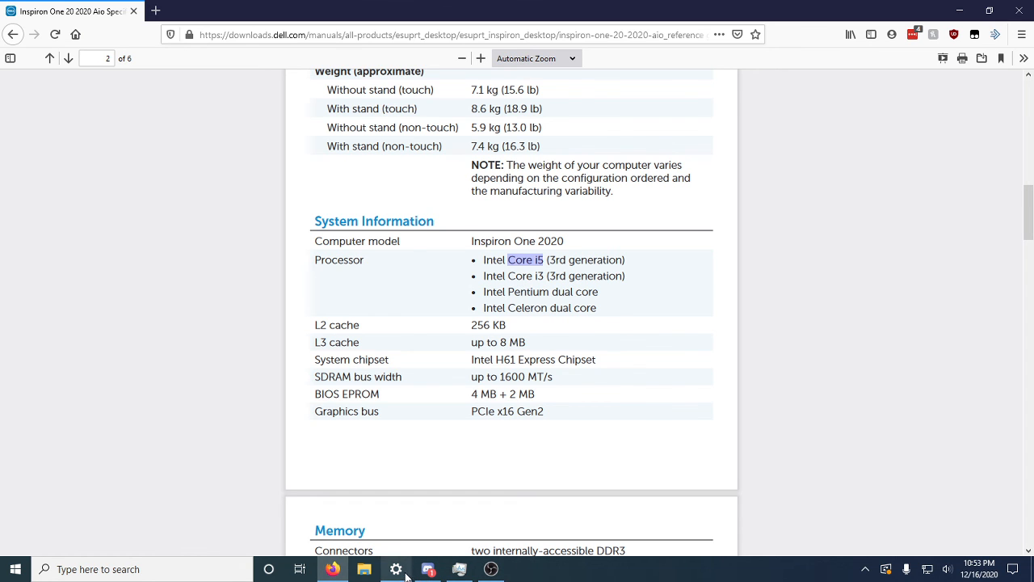
left_click(396, 569)
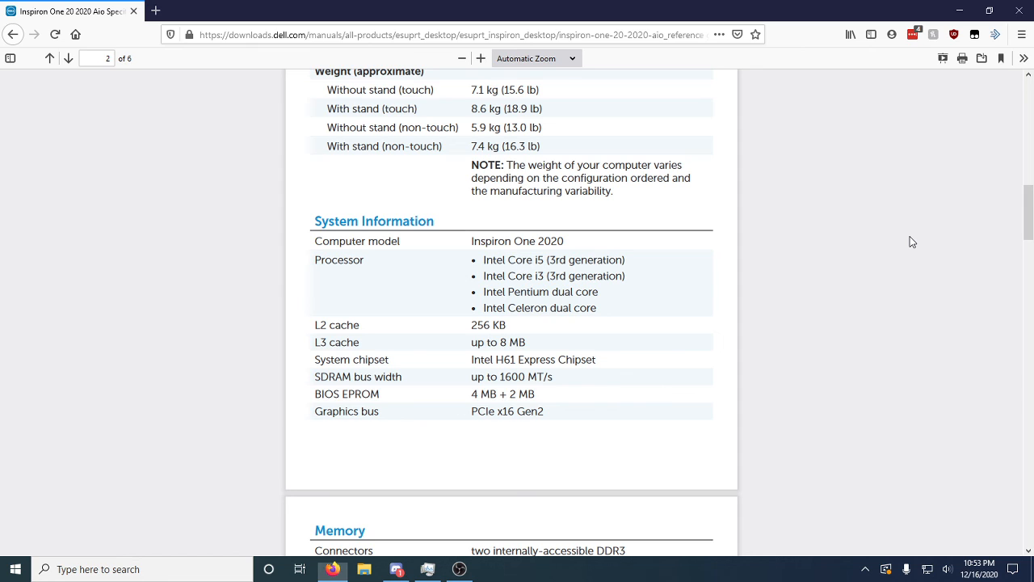
mouse_move(791, 280)
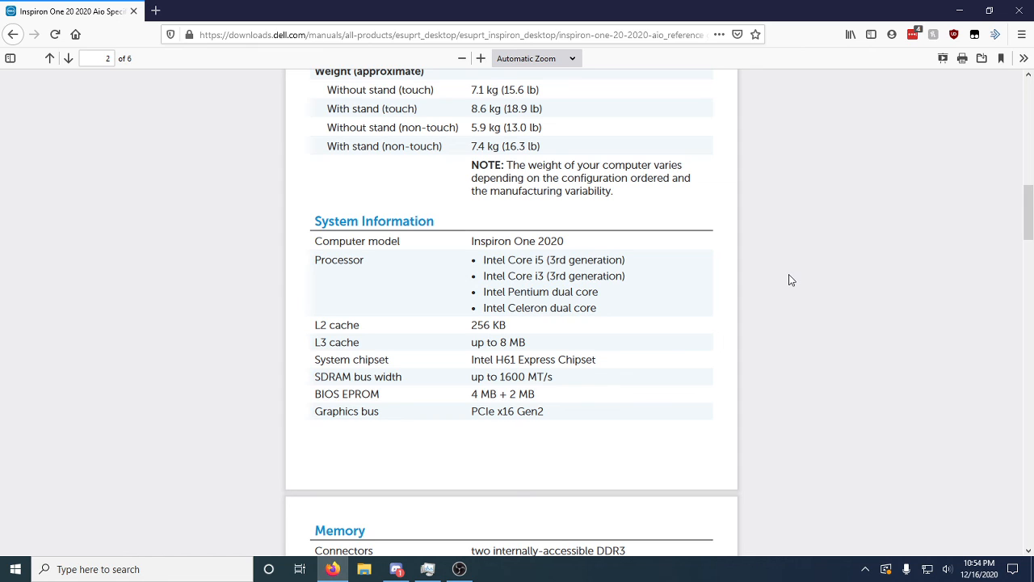
mouse_move(430, 436)
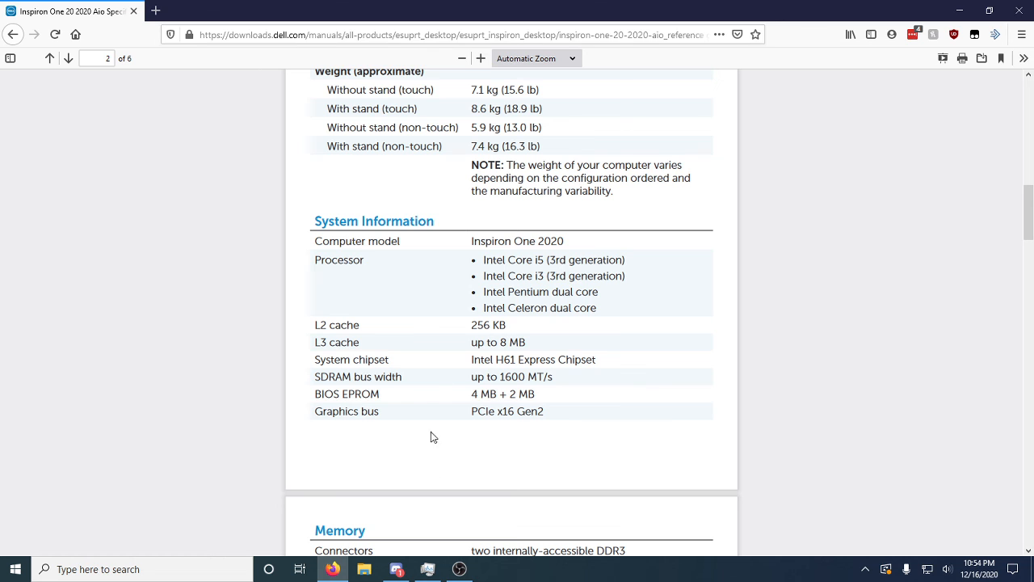